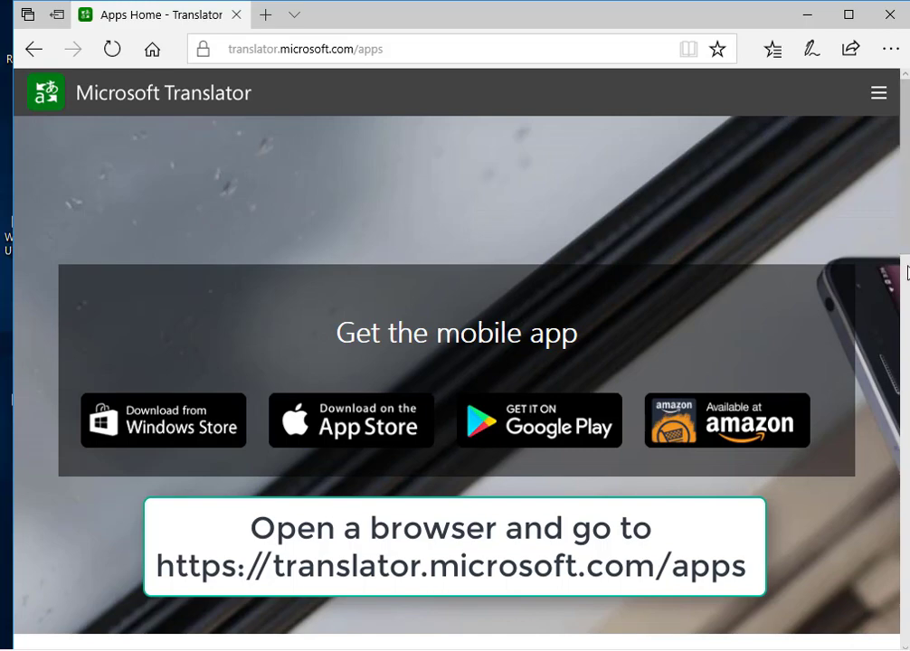
# Scroll the Translator apps page down to the Presentation Translator Microsoft Garage listing.
pyautogui.scroll(-3)
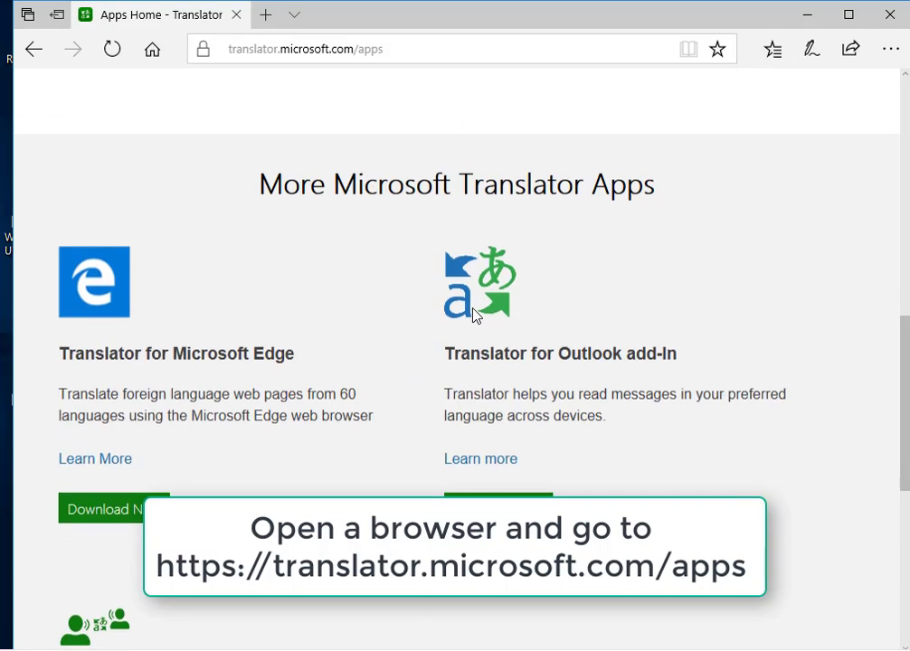
pyautogui.scroll(-3)
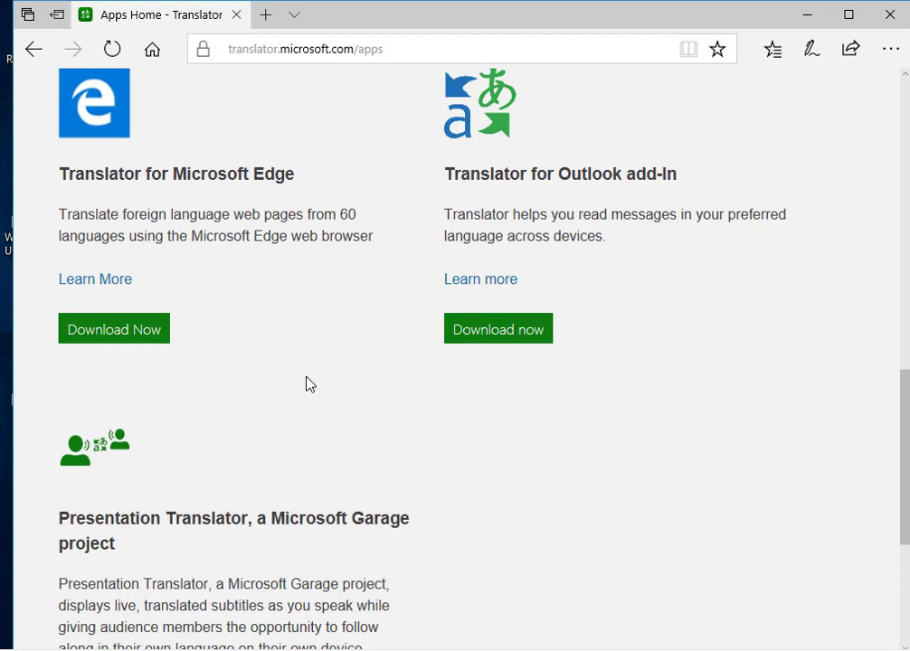
pyautogui.scroll(-3)
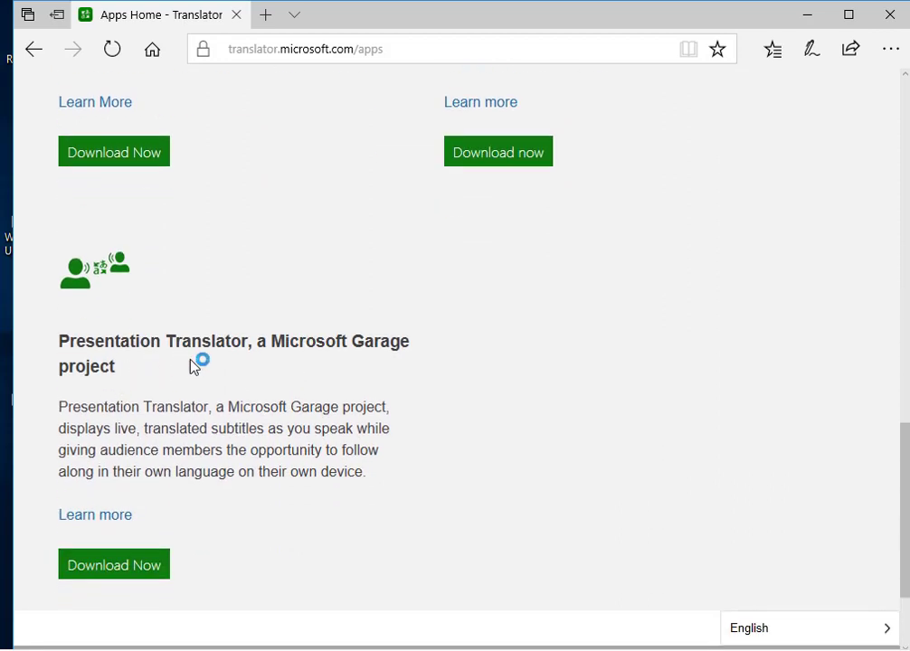
pyautogui.moveTo(177, 378)
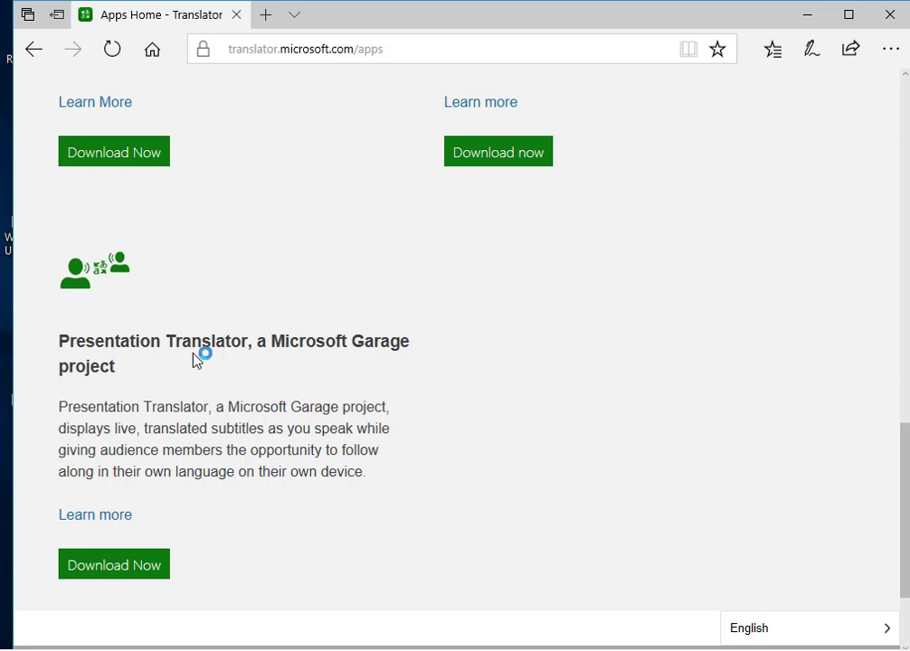
pyautogui.moveTo(198, 360)
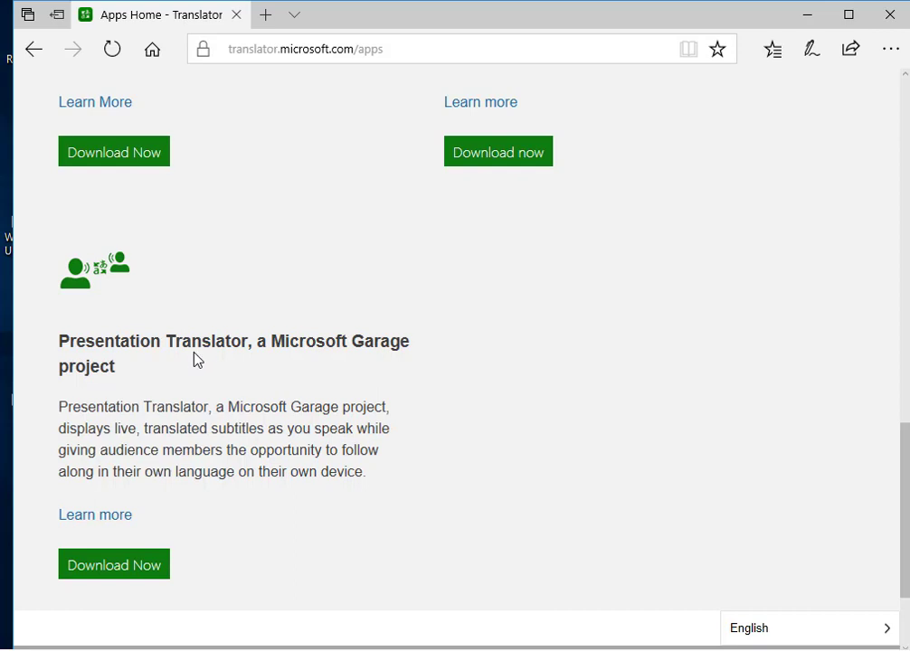
pyautogui.moveTo(217, 400)
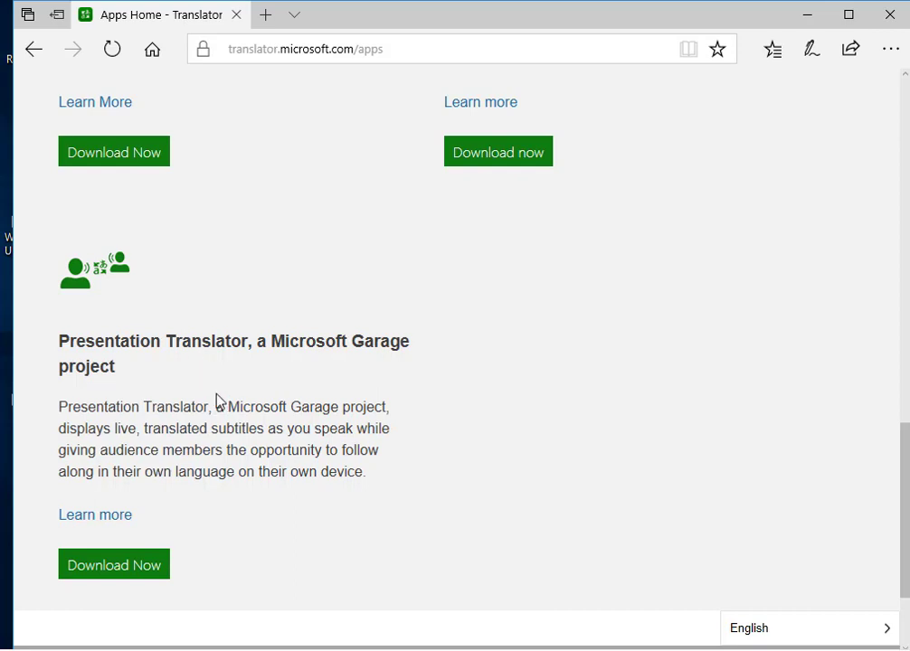
pyautogui.moveTo(160, 565)
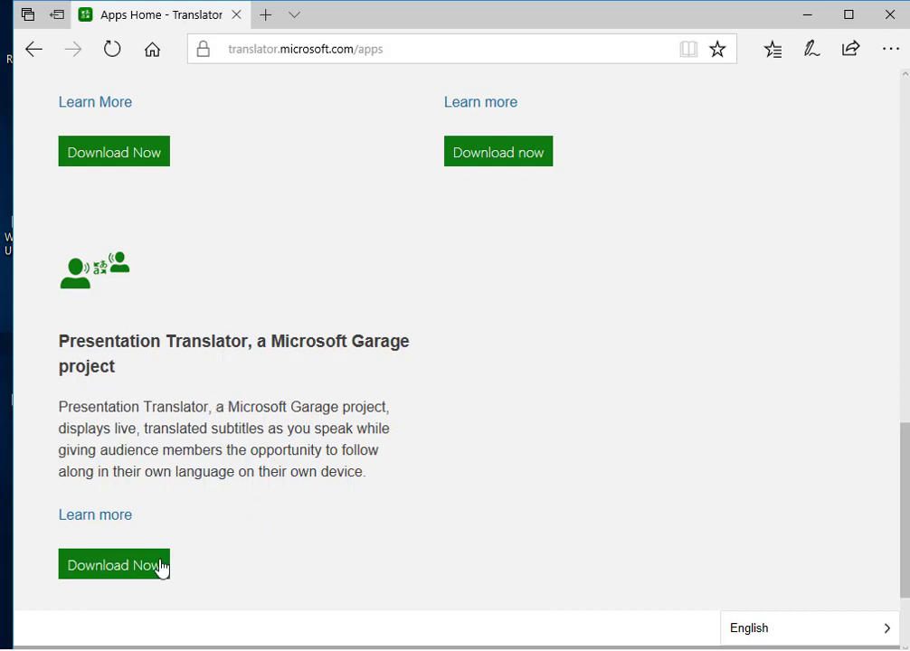
pyautogui.moveTo(388, 514)
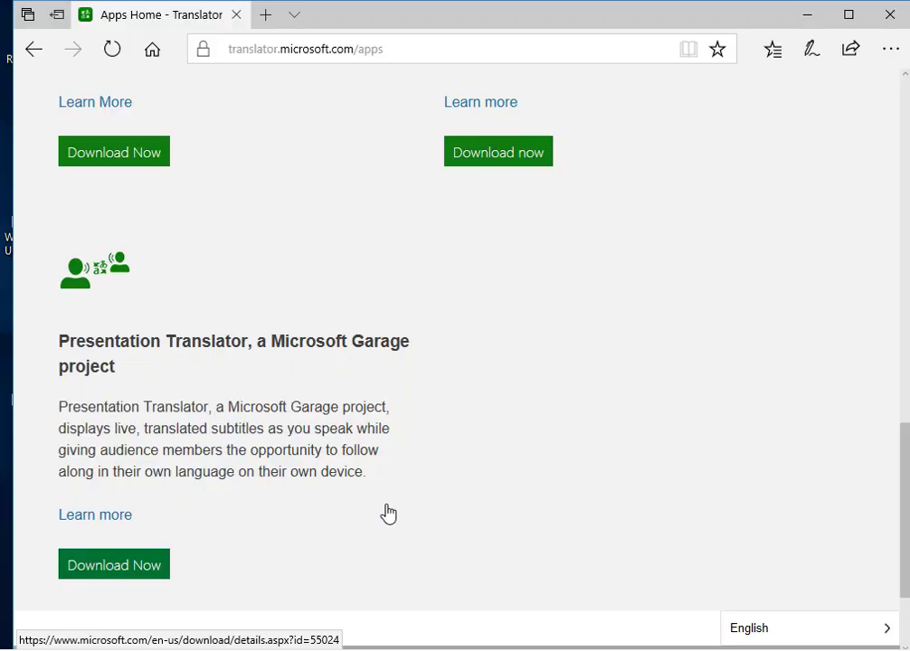
# Download Presentation Translator from the Download Center and save PresentationTranslator.exe.
pyautogui.click(113, 564)
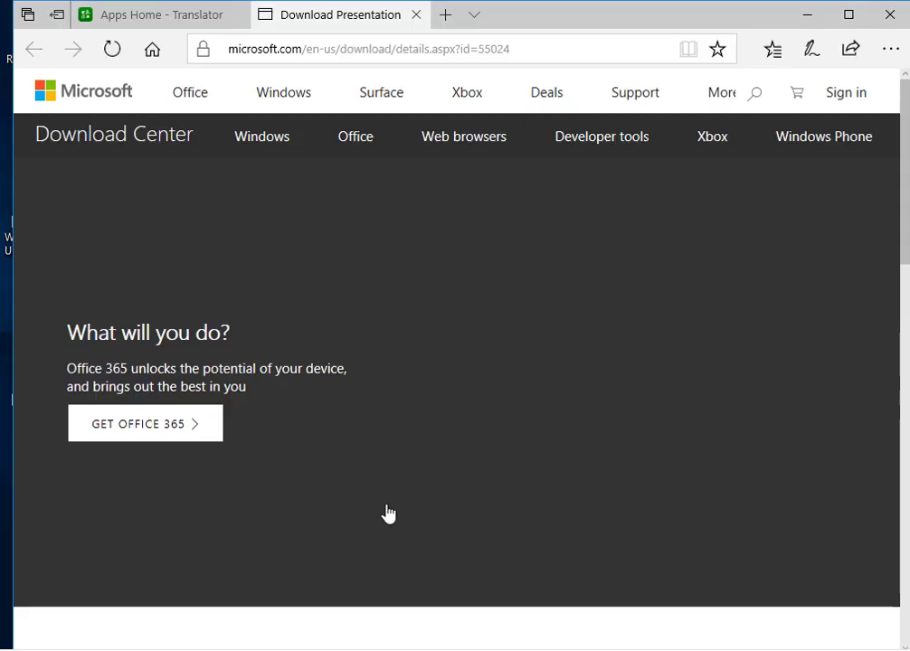
pyautogui.scroll(-3)
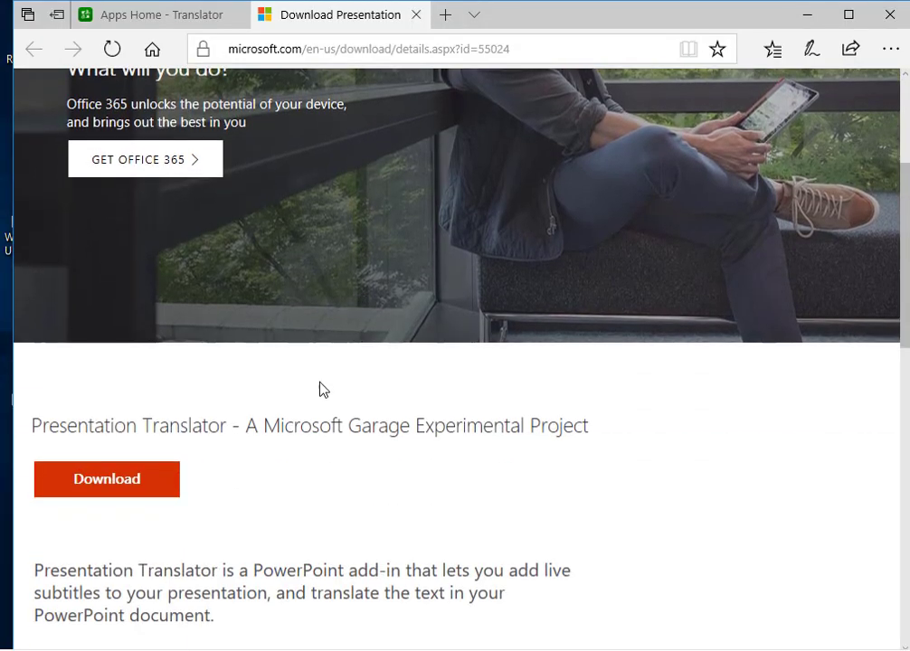
pyautogui.click(106, 479)
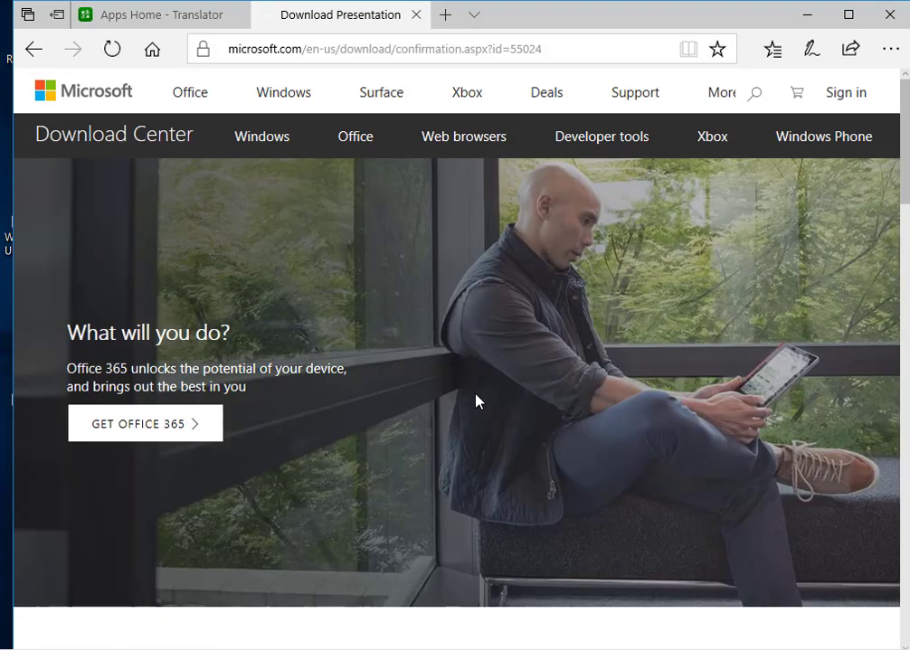
pyautogui.scroll(-3)
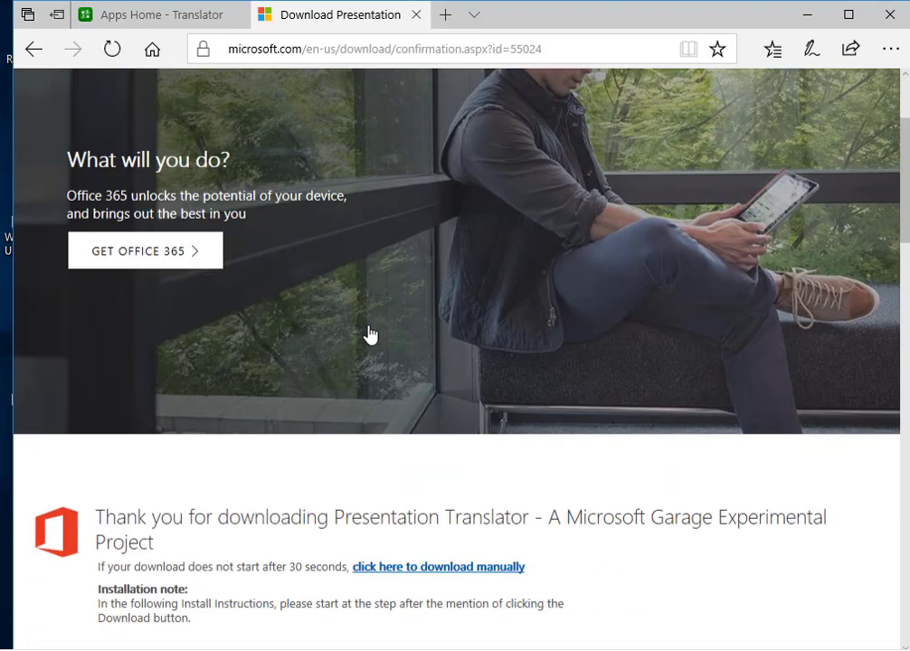
pyautogui.scroll(-3)
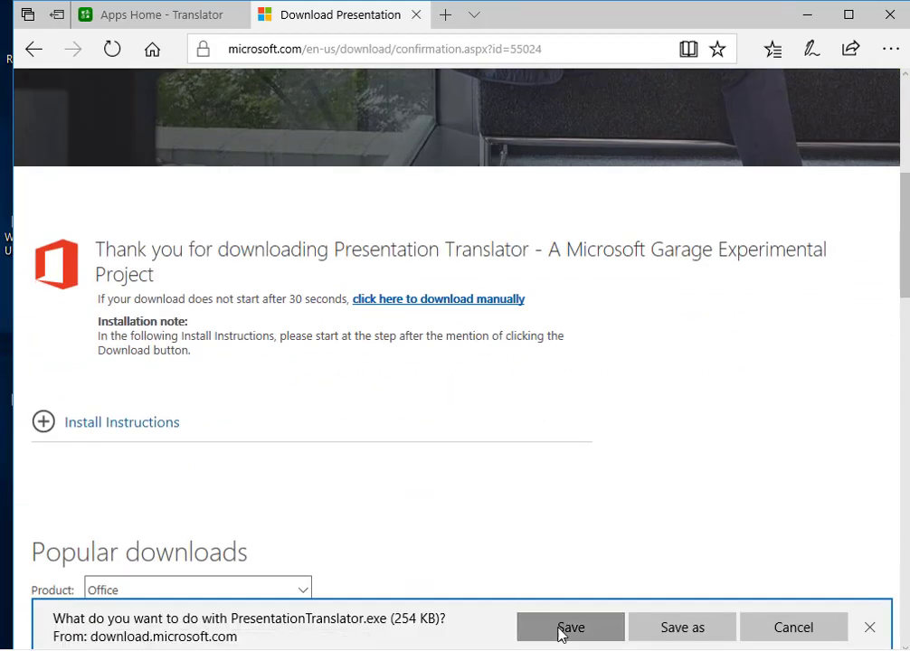
pyautogui.click(569, 627)
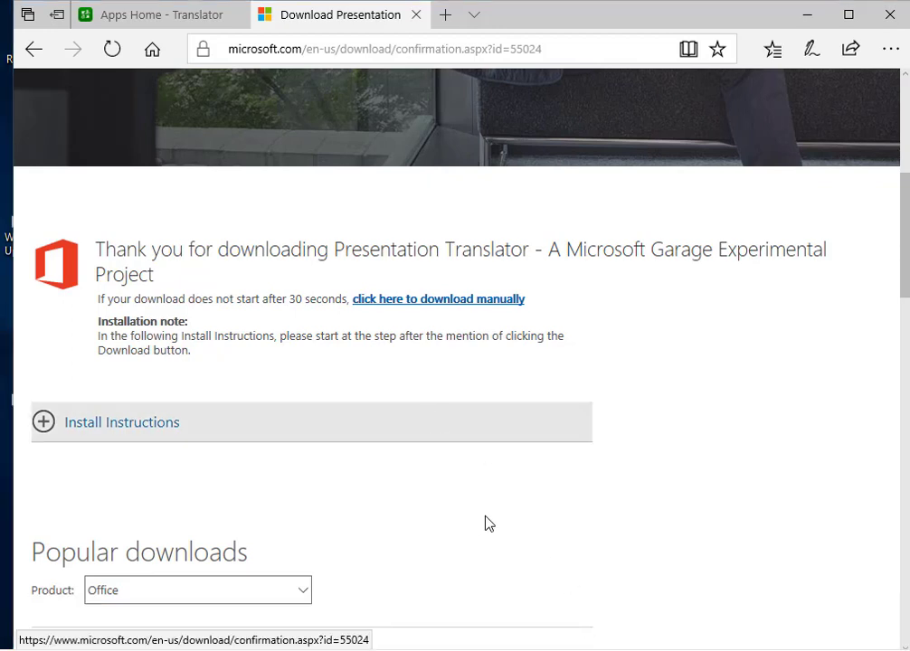
pyautogui.click(438, 298)
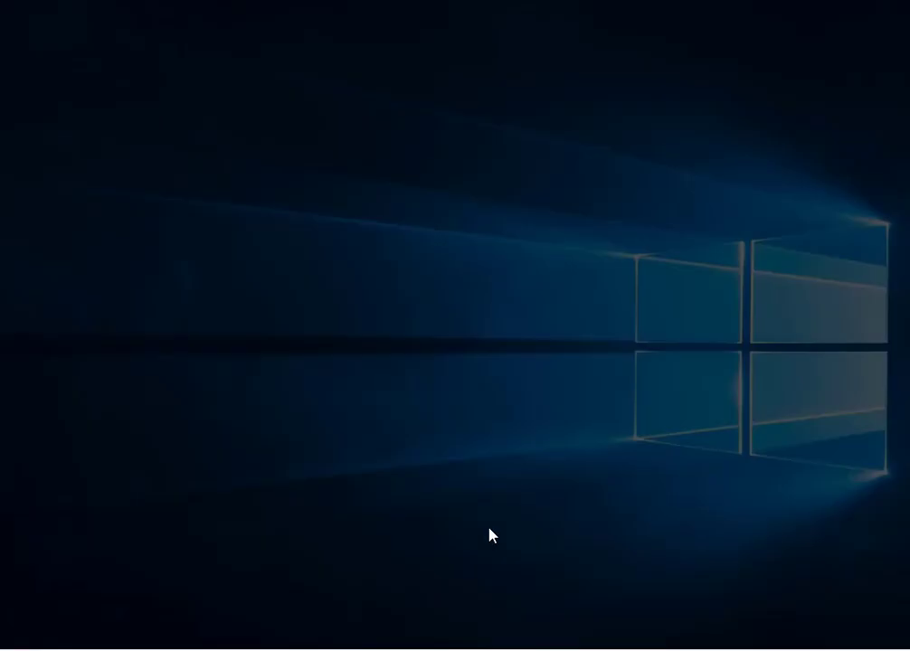
pyautogui.moveTo(300, 505)
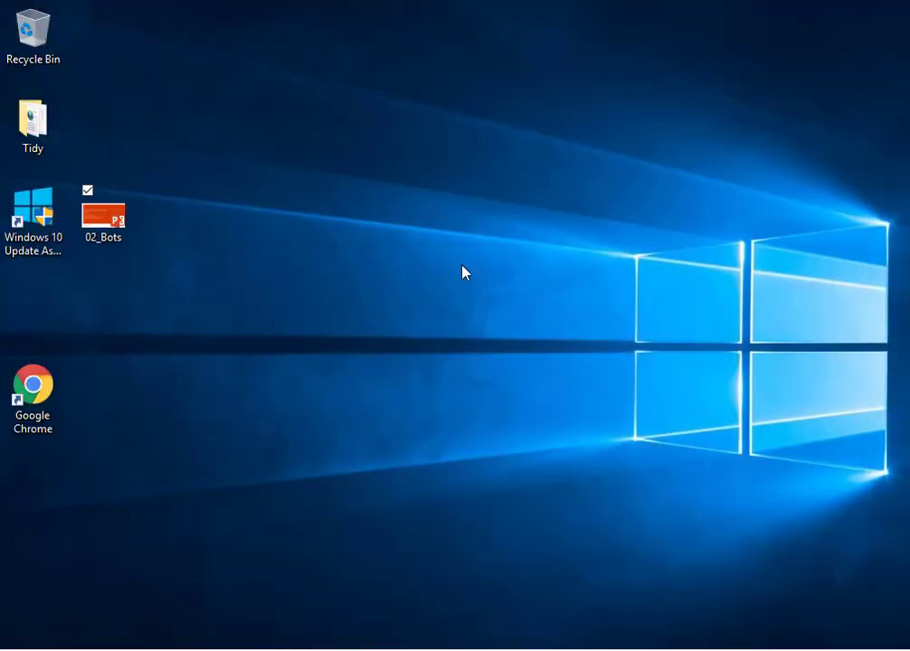
pyautogui.moveTo(256, 327)
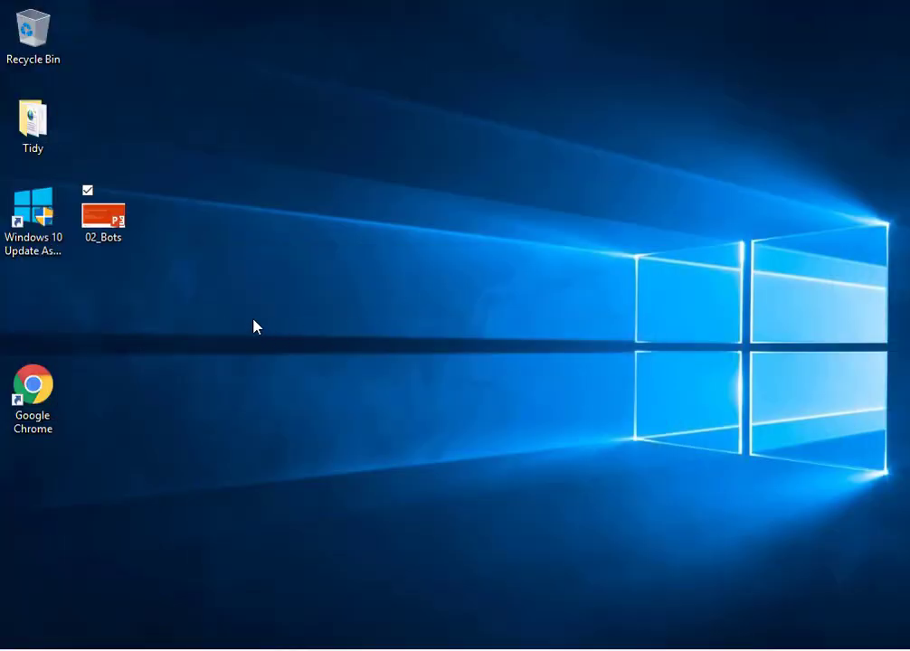
# Open the 02_Bots deck from the desktop and show its Slide Show Translator options.
pyautogui.click(104, 213)
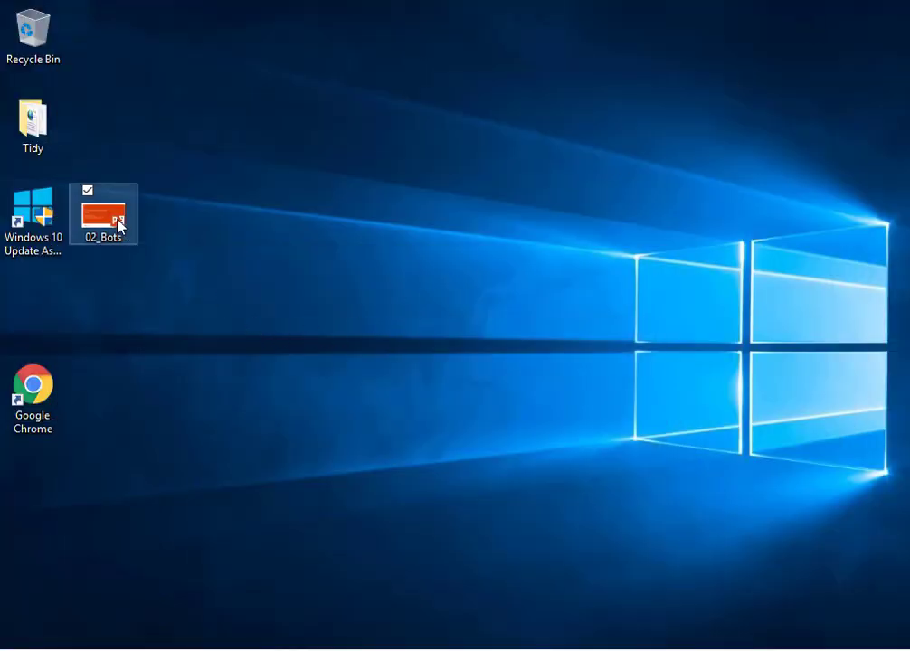
pyautogui.doubleClick(104, 212)
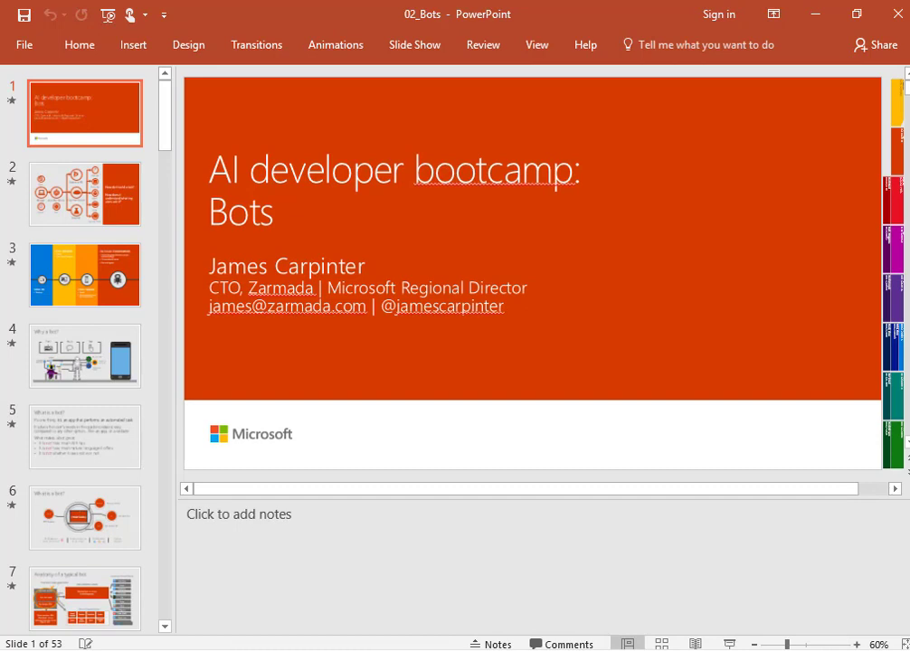
pyautogui.click(414, 44)
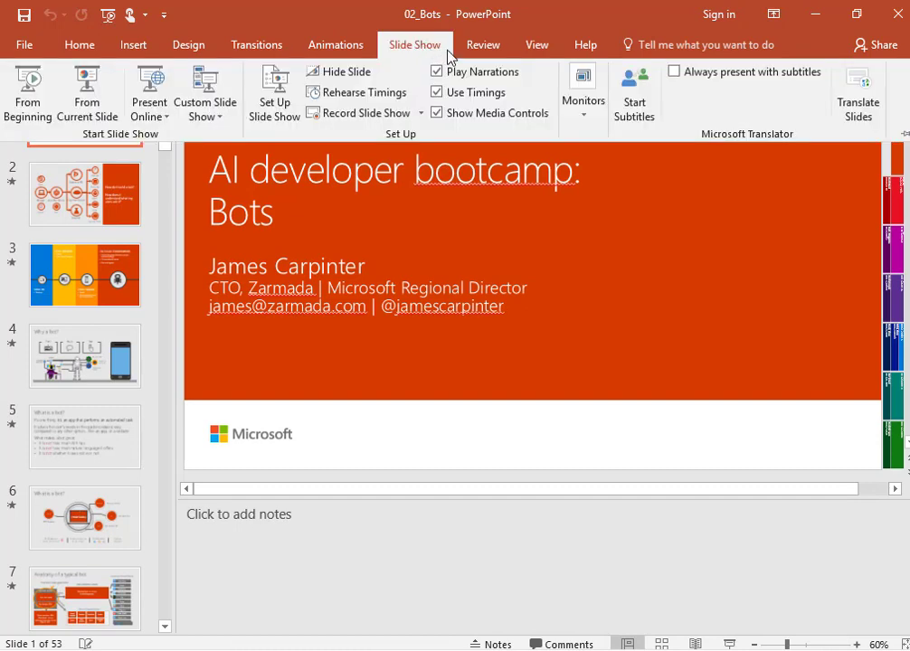
pyautogui.moveTo(449, 61)
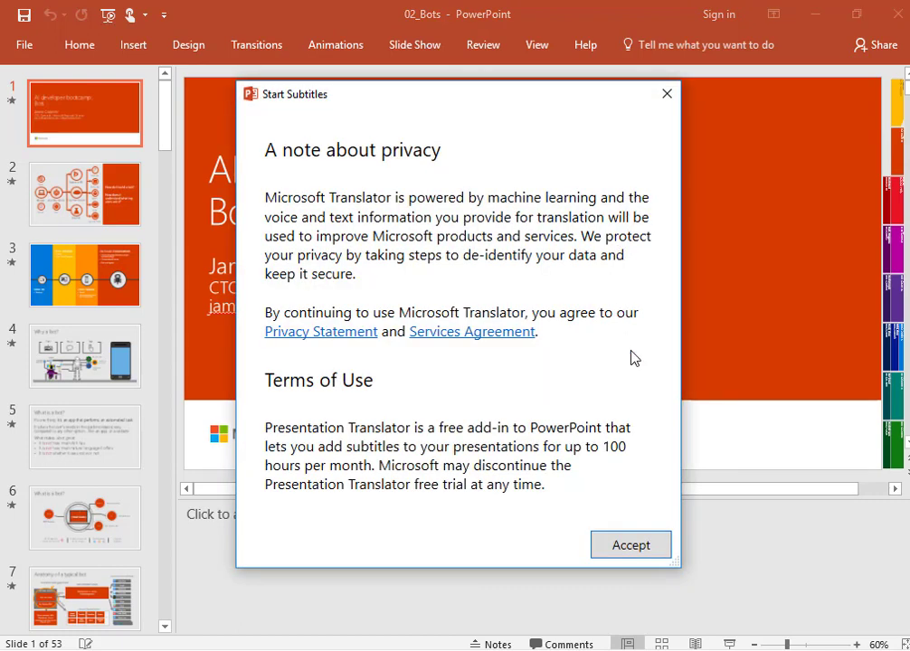
pyautogui.moveTo(615, 407)
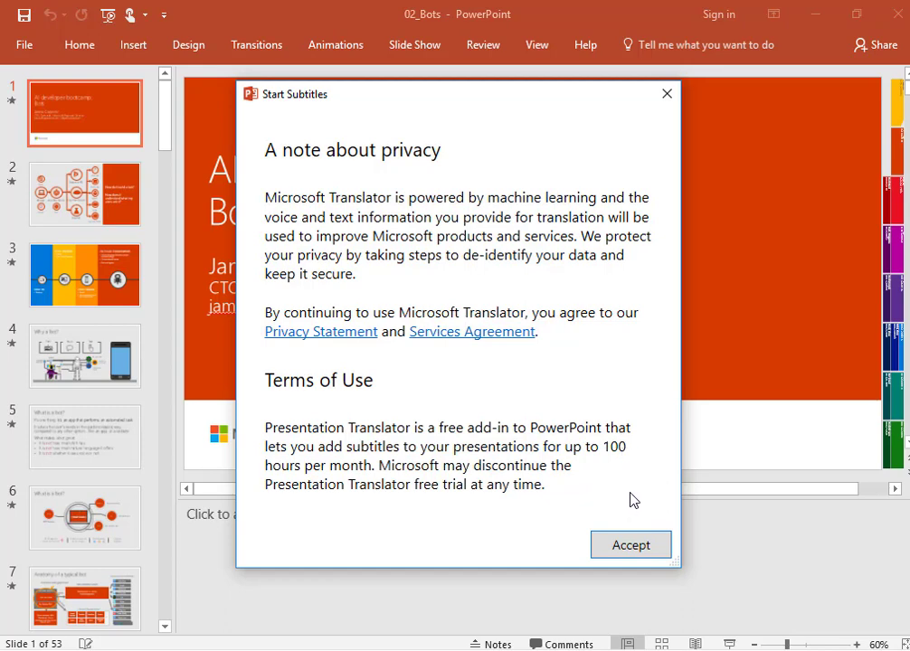
# Accept the privacy terms and skip the three Start Subtitles introduction pages.
pyautogui.click(629, 544)
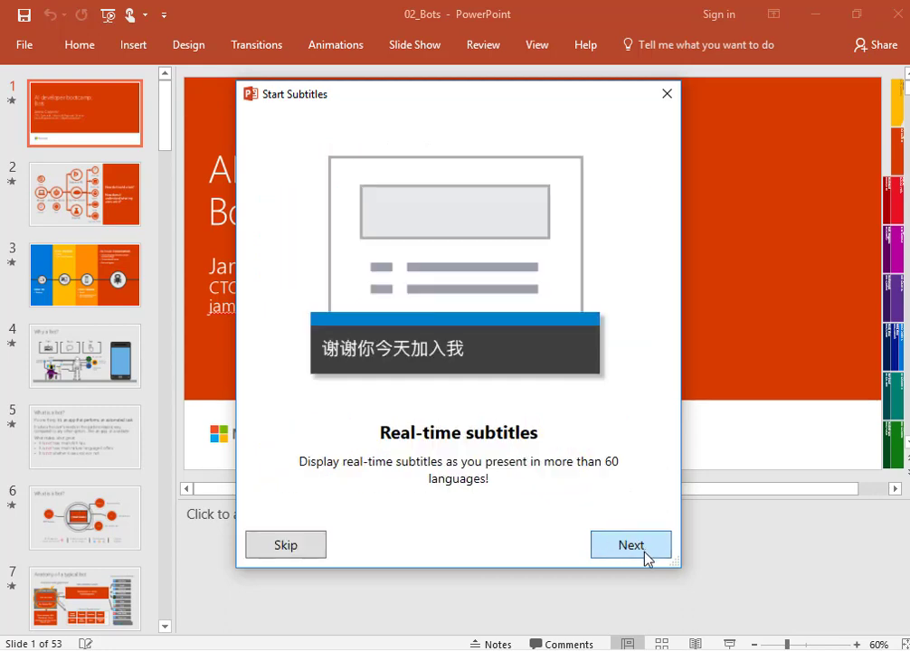
pyautogui.click(630, 544)
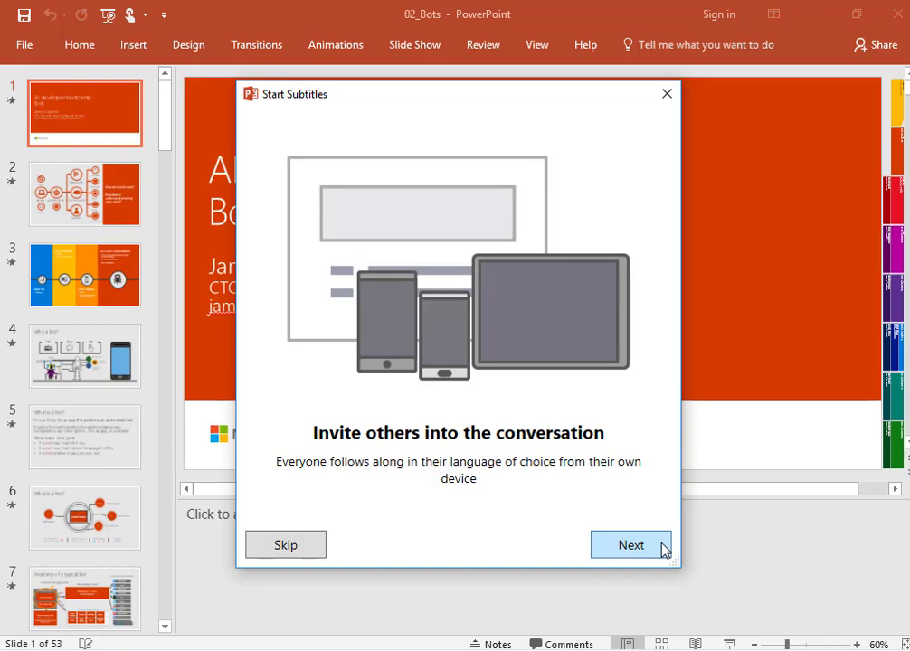
pyautogui.click(630, 544)
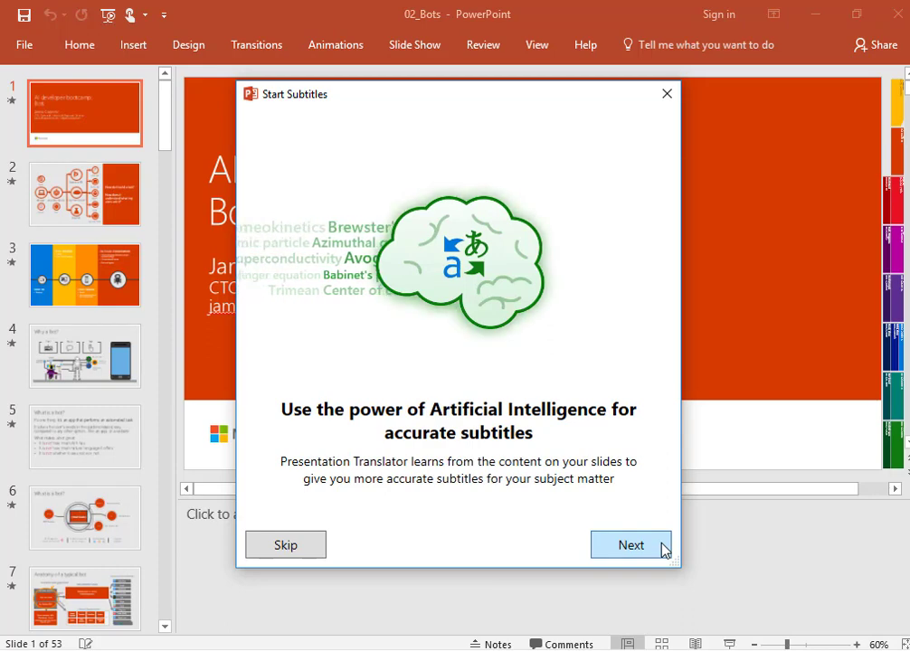
pyautogui.click(631, 544)
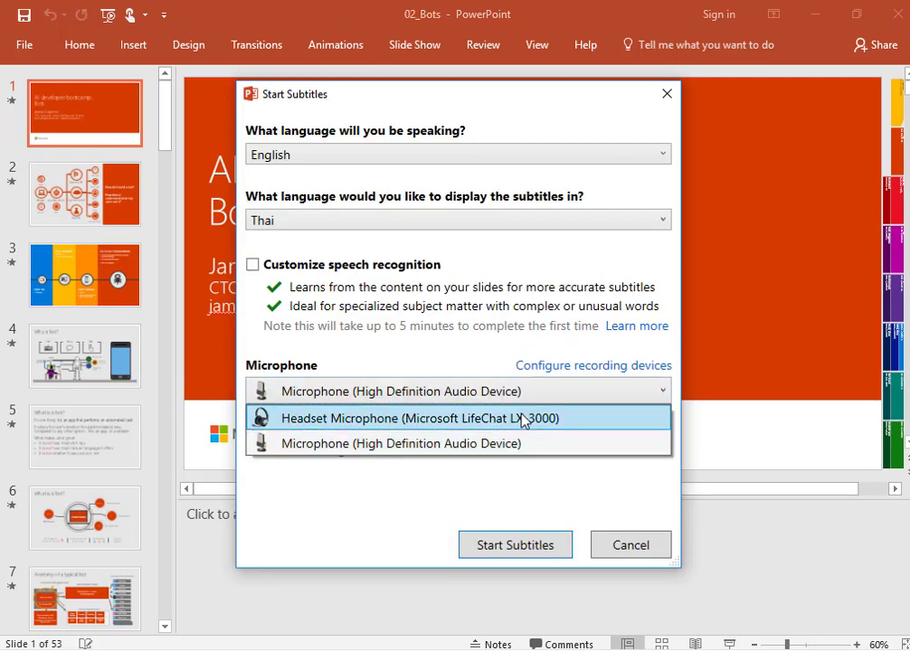
# Start subtitles using the Microsoft LifeChat LX-3000 headset microphone.
pyautogui.click(430, 417)
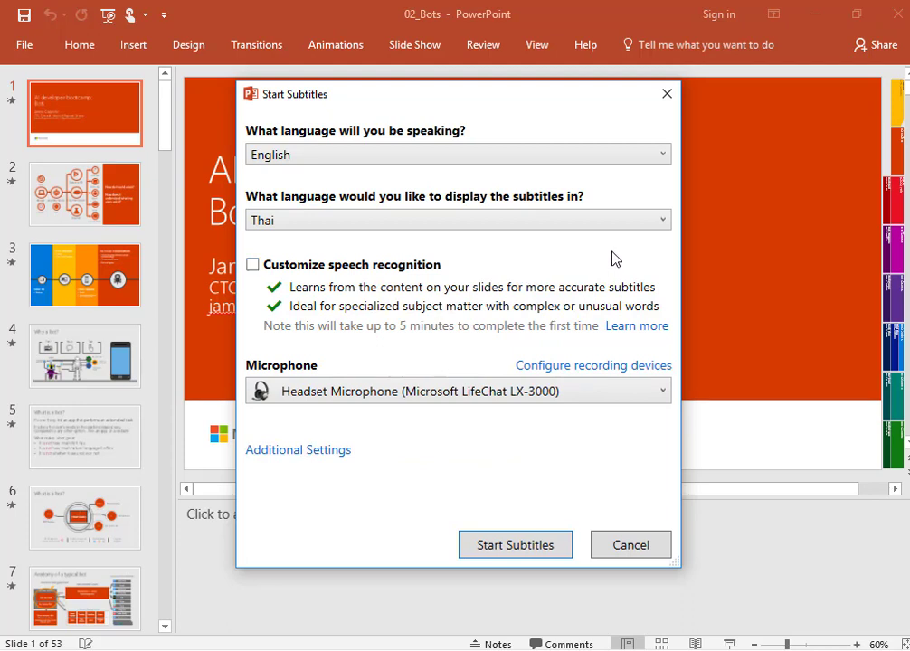
pyautogui.click(514, 545)
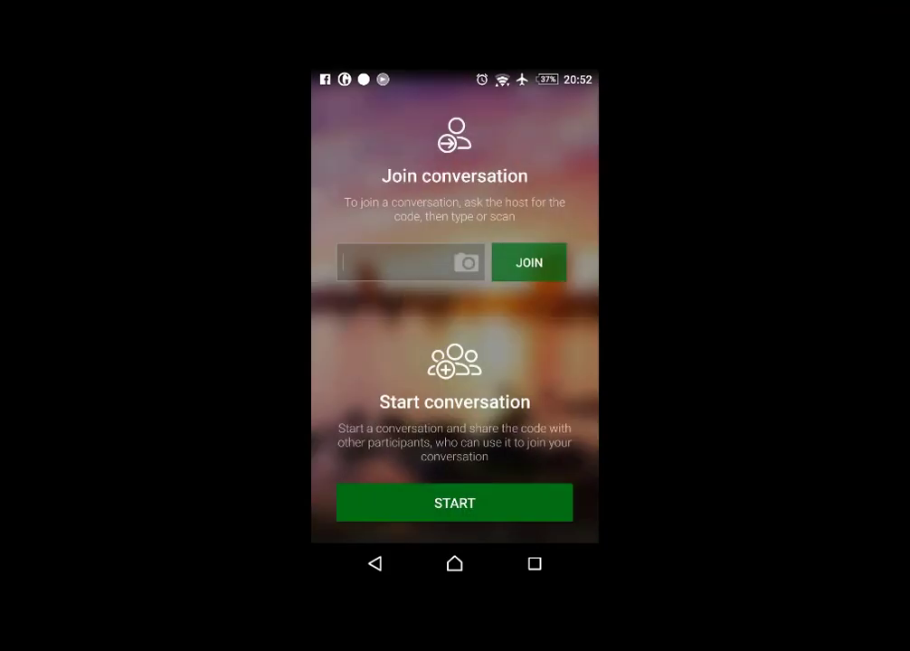
# Start the translated conversation PWDQE in the phone's Translator app.
pyautogui.click(465, 263)
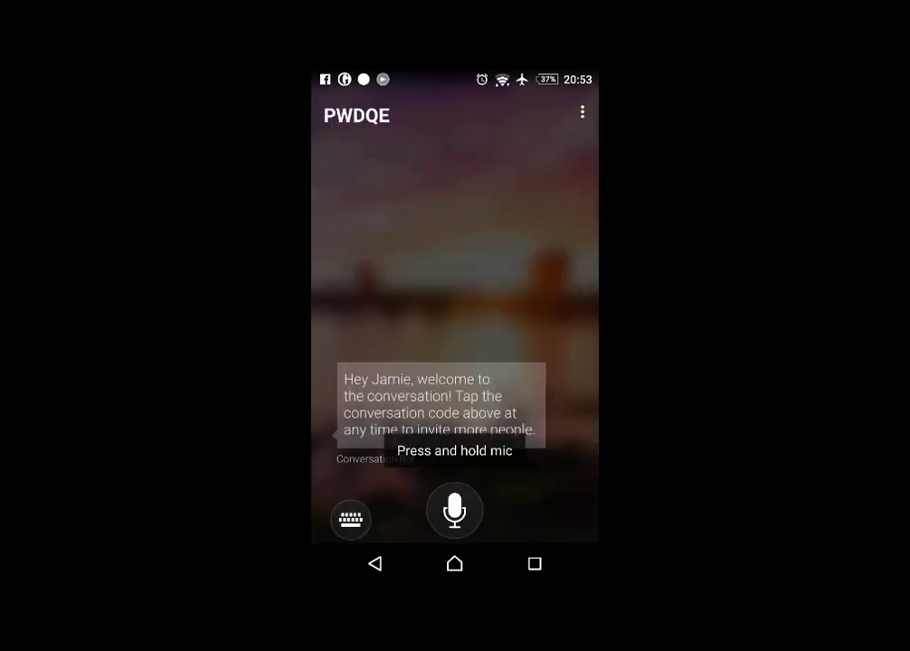
pyautogui.click(454, 509)
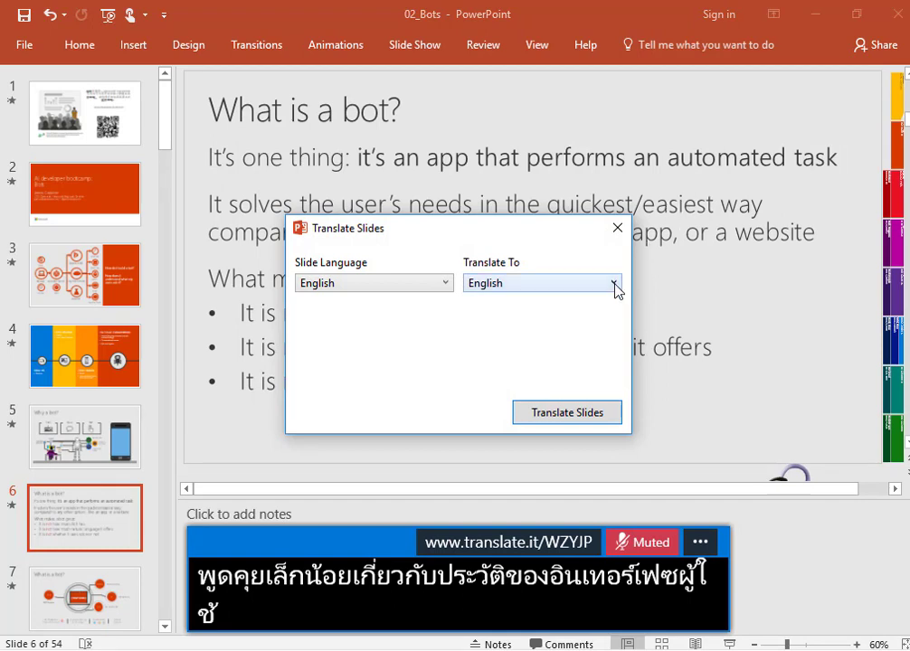
# Translate the deck's slides from English into French.
pyautogui.click(613, 282)
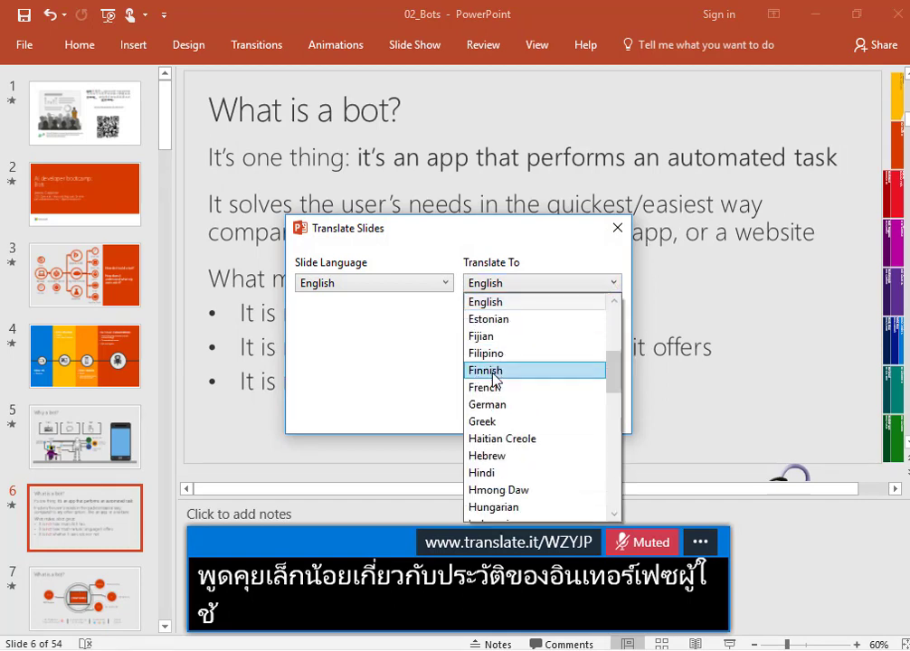
pyautogui.click(486, 387)
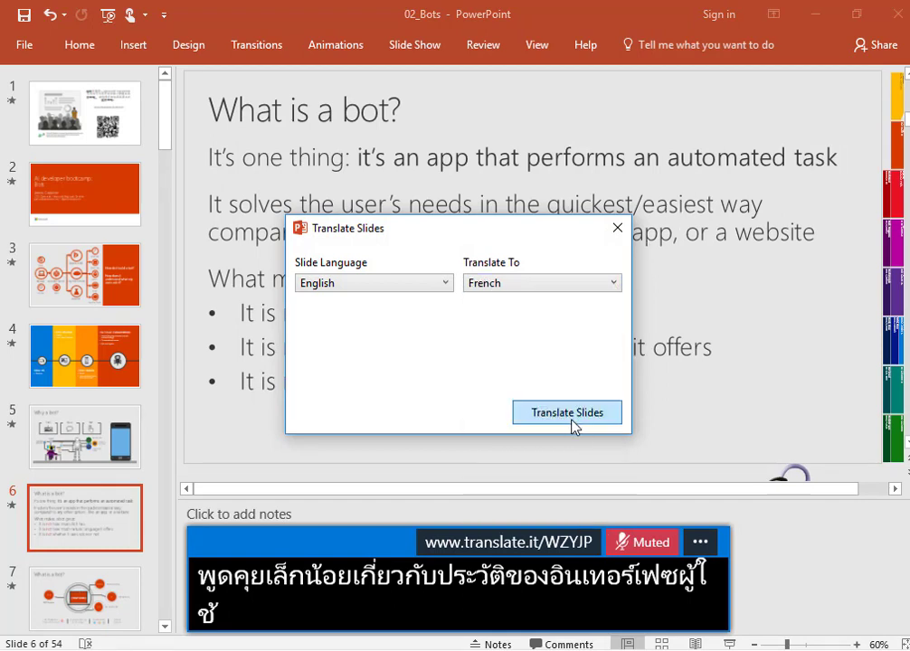
pyautogui.moveTo(732, 435)
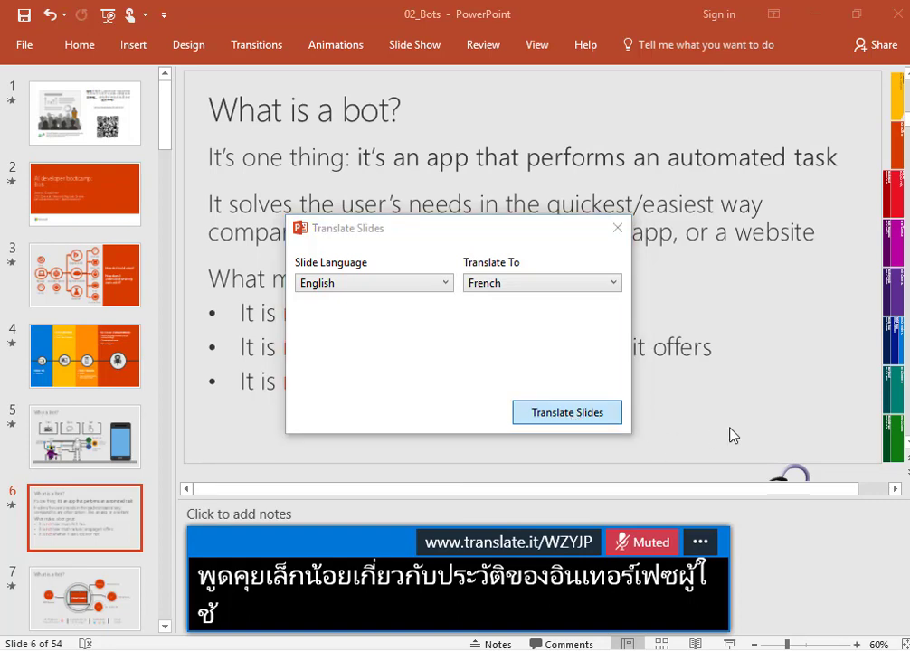
pyautogui.click(566, 412)
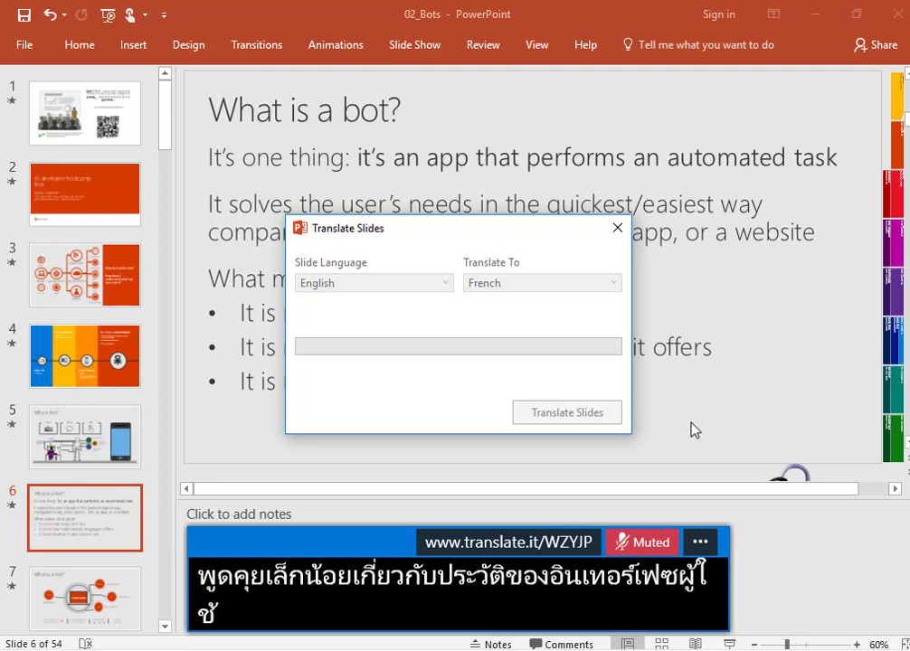
pyautogui.click(567, 412)
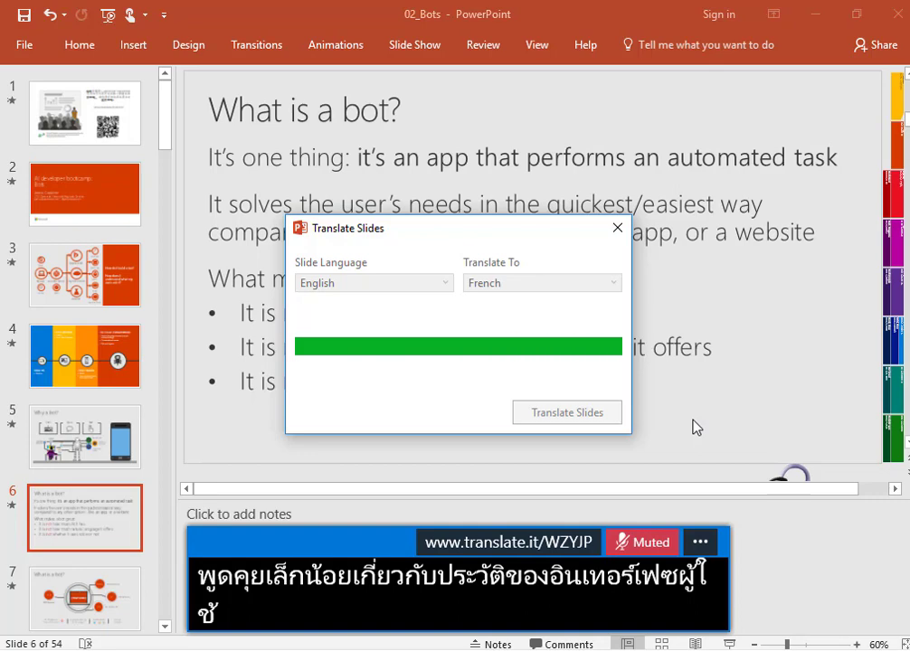
pyautogui.click(565, 412)
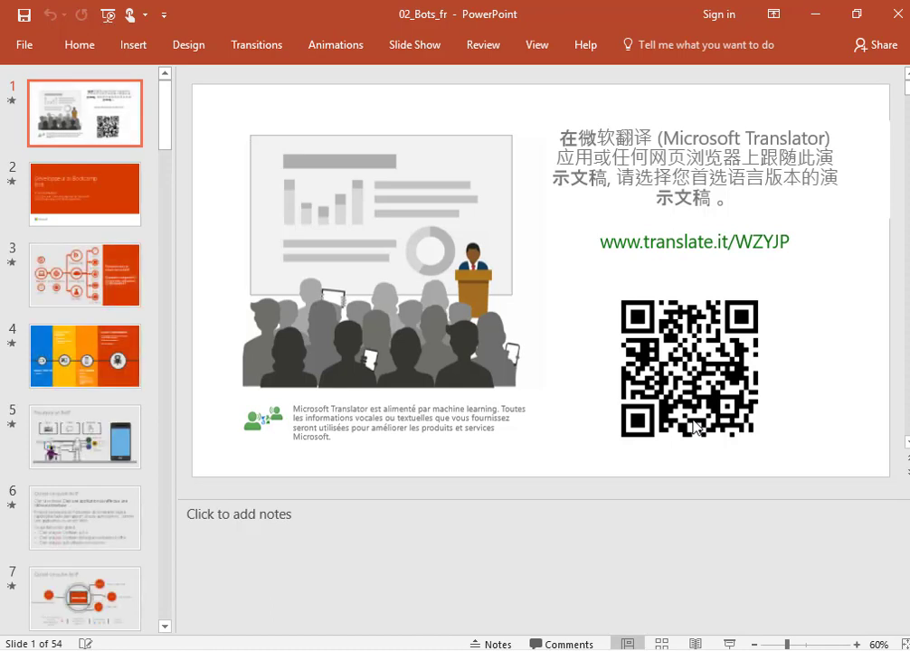
pyautogui.moveTo(367, 277)
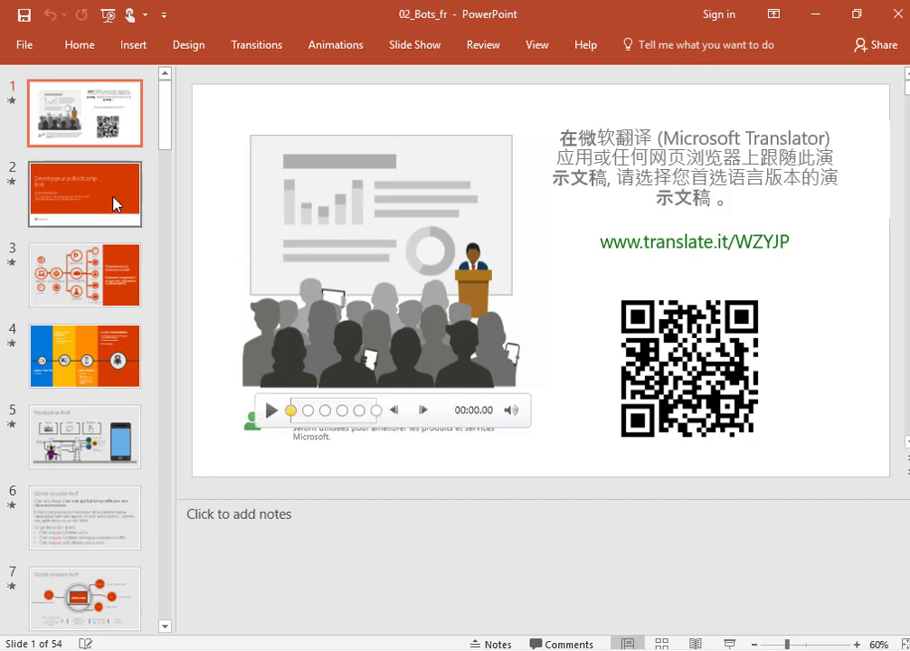
# Review translated slides 2–6 of 02_Bots_fr, ending on 'Qu'est-ce qu'un bot?'.
pyautogui.click(84, 193)
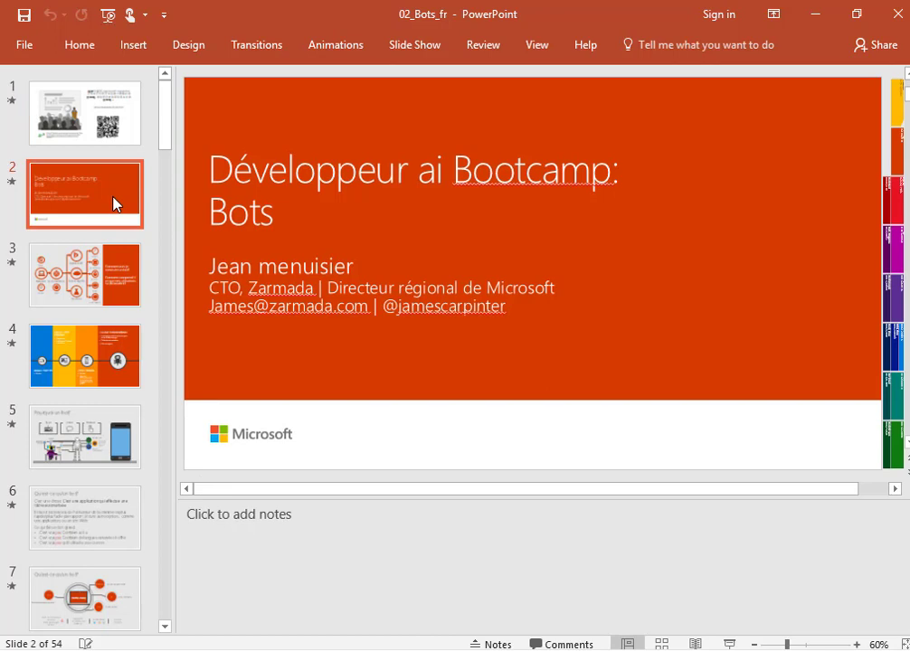
pyautogui.moveTo(216, 280)
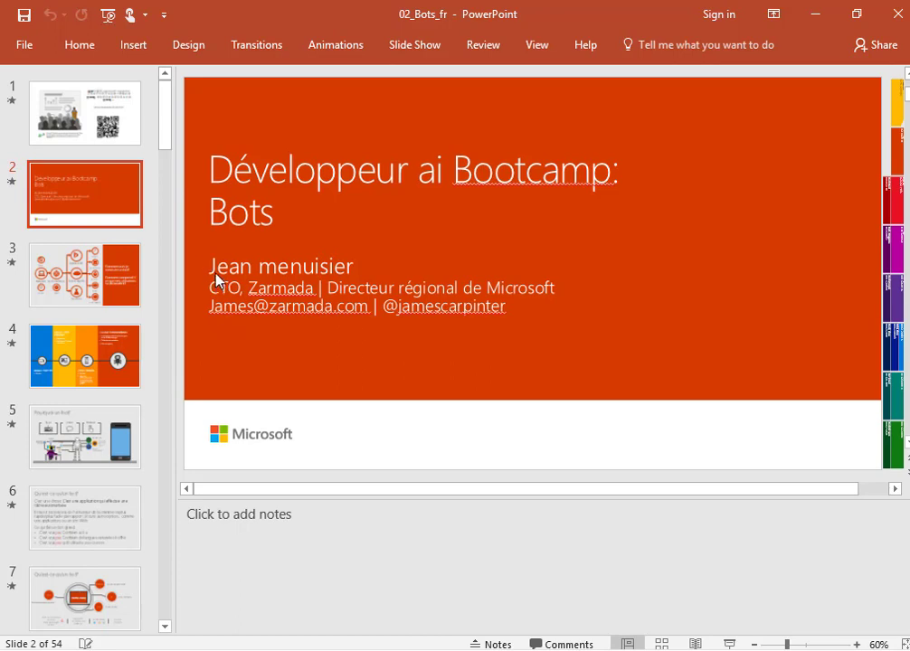
pyautogui.moveTo(378, 277)
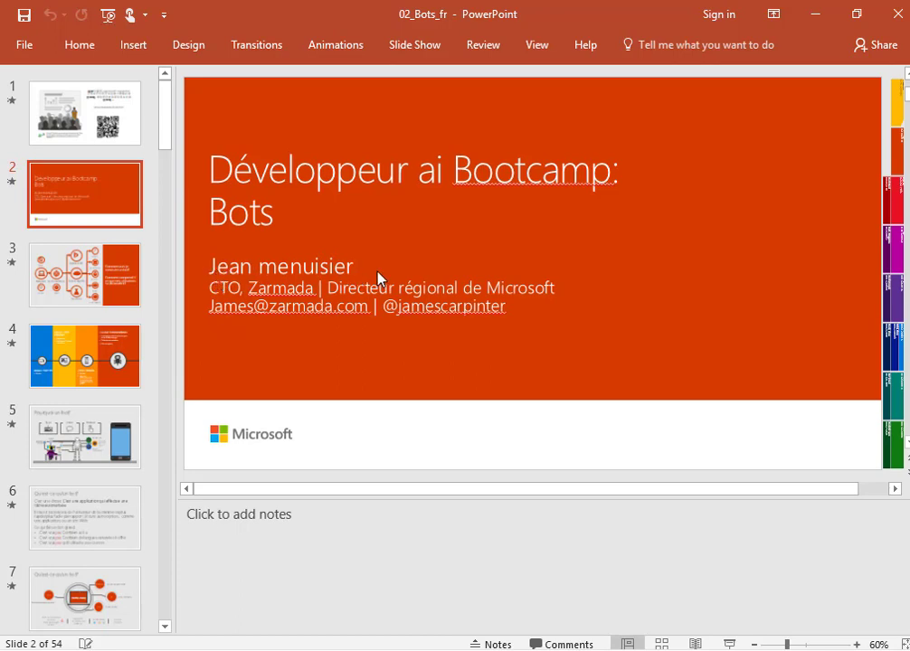
pyautogui.moveTo(86, 265)
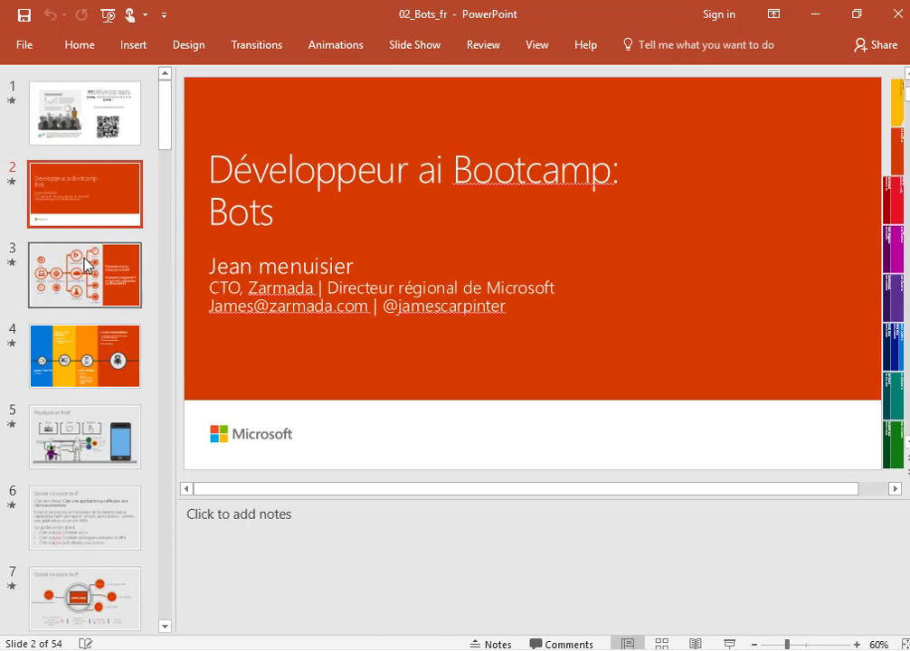
pyautogui.click(84, 275)
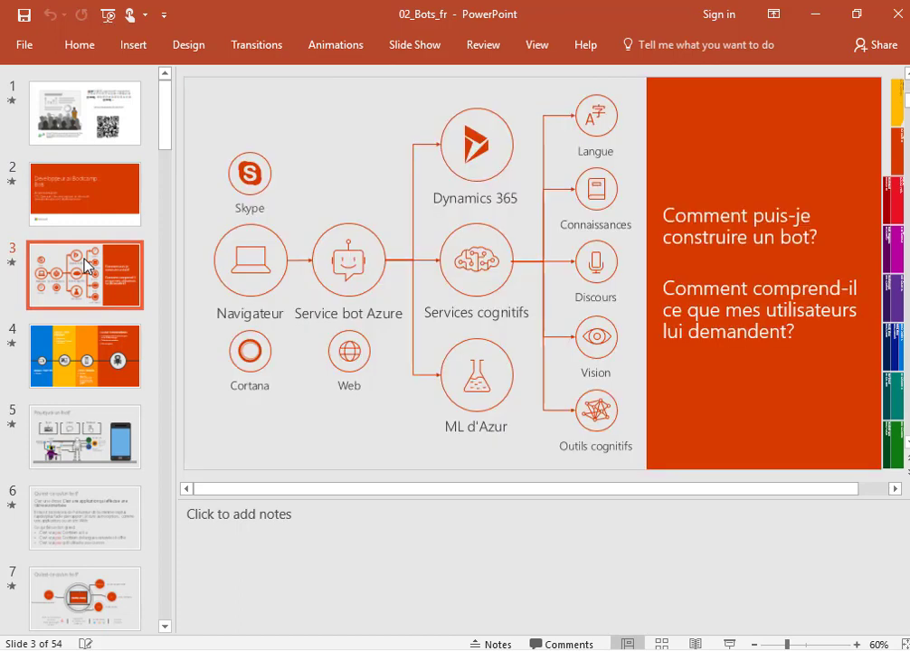
pyautogui.click(84, 355)
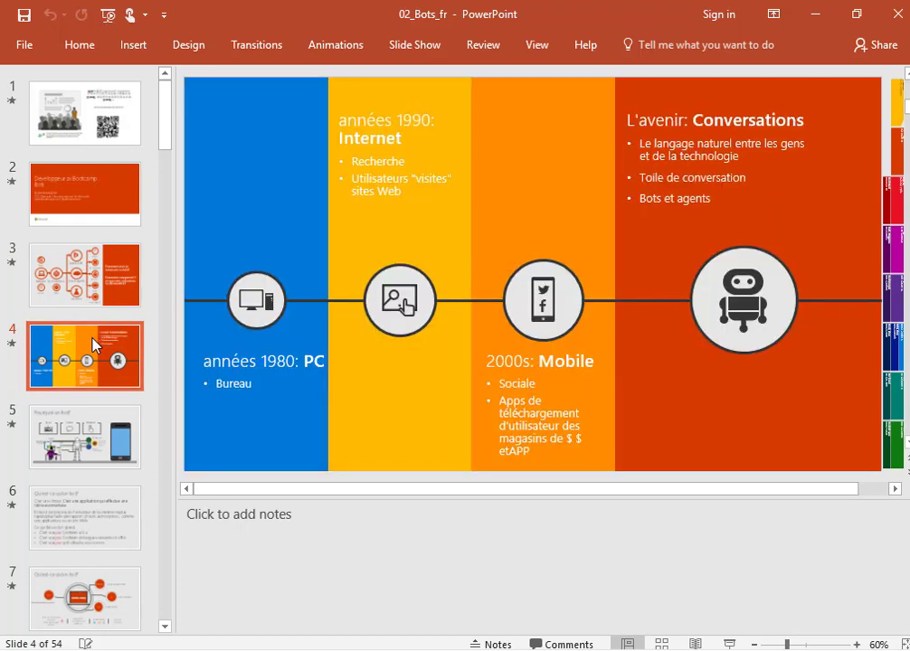
pyautogui.click(85, 436)
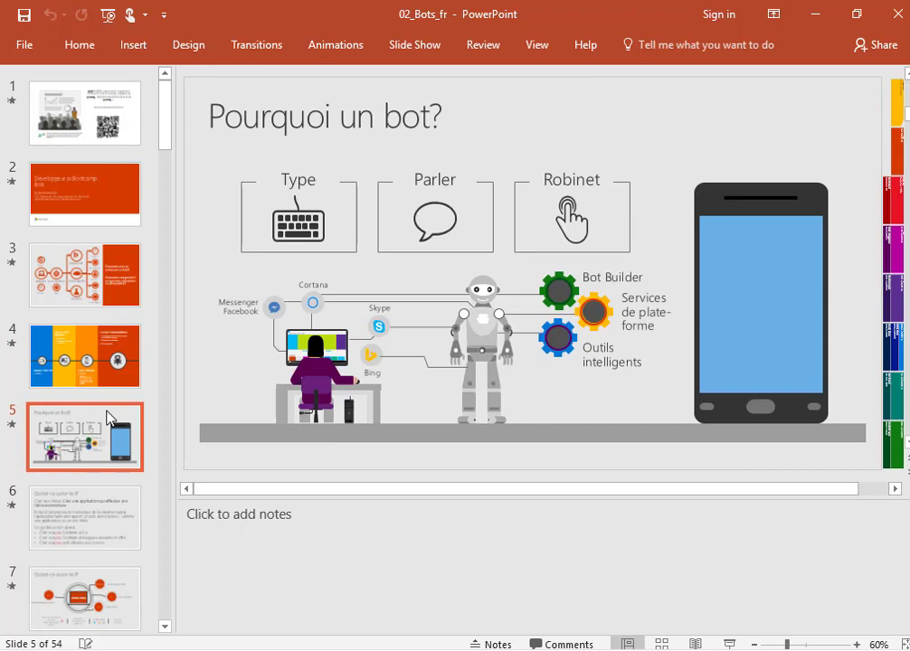
pyautogui.click(84, 518)
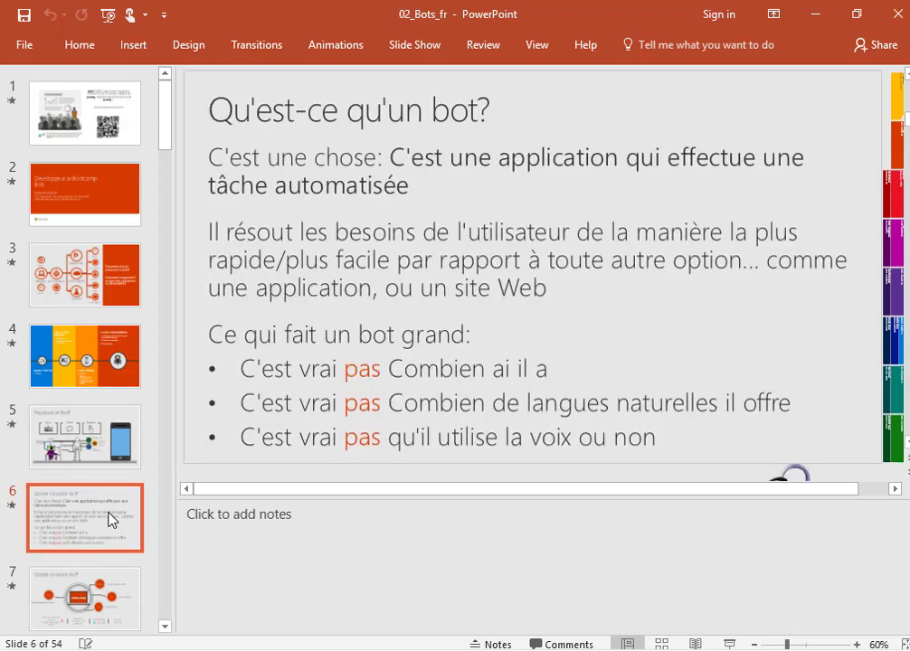